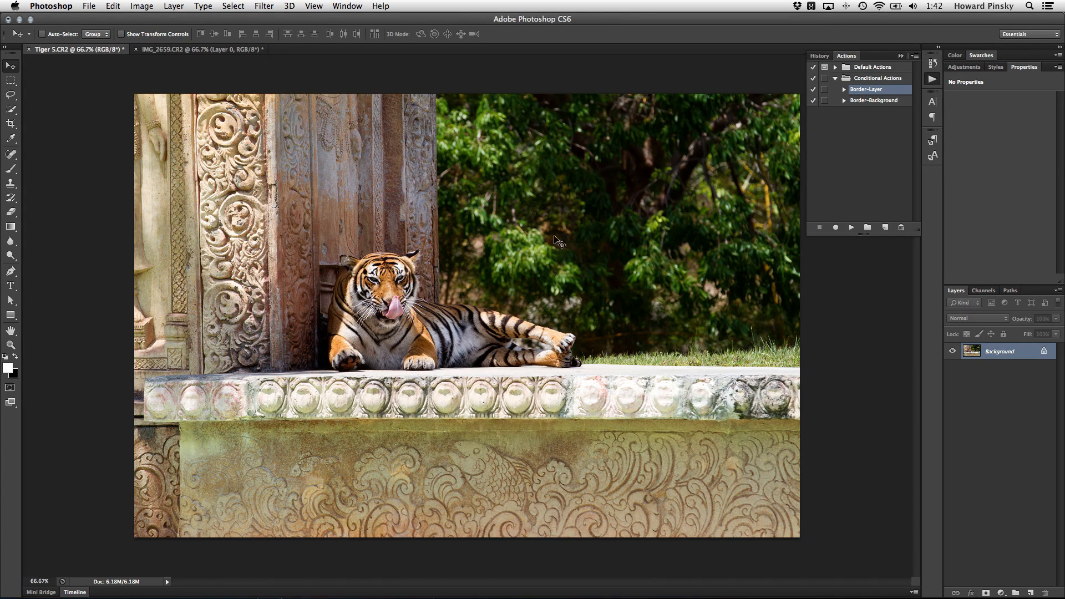
Play Border-Layer on the tiger photo and dismiss the 'Transform is not currently available' alert.
click(851, 227)
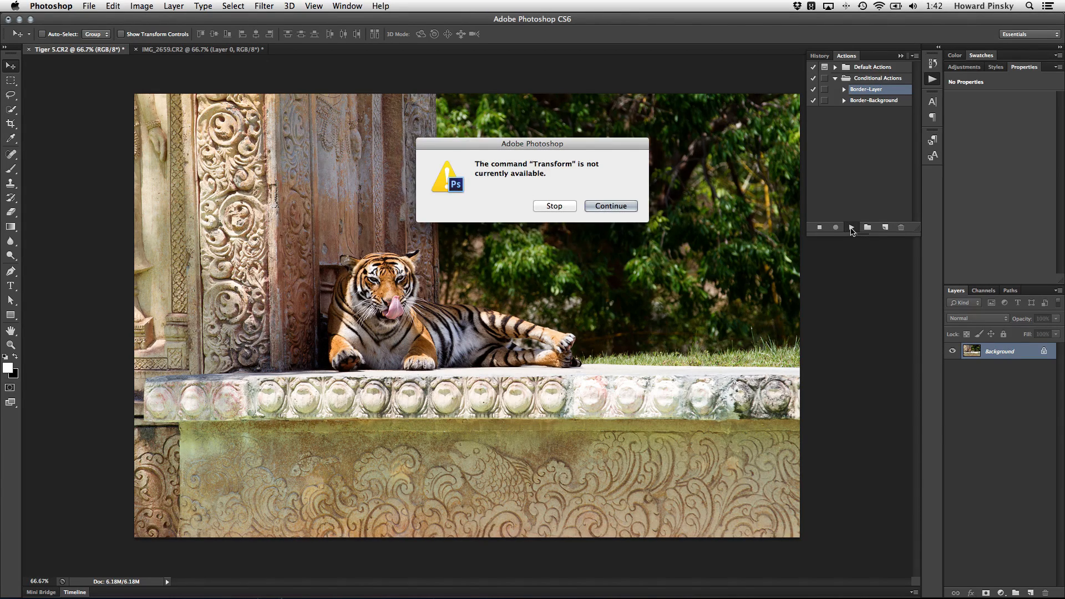
mouse_move(563, 170)
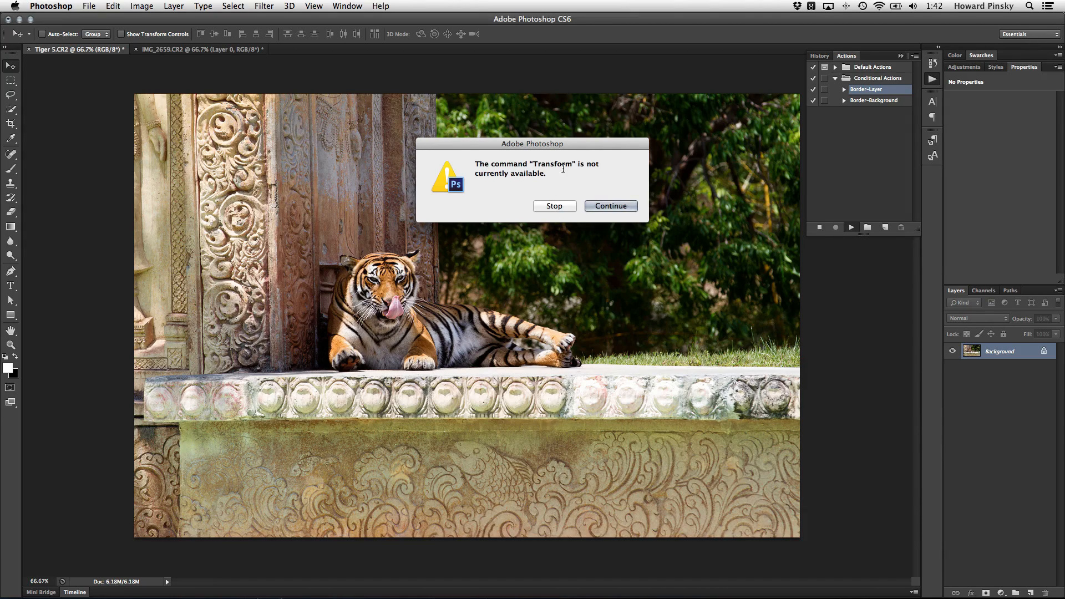
mouse_move(553, 175)
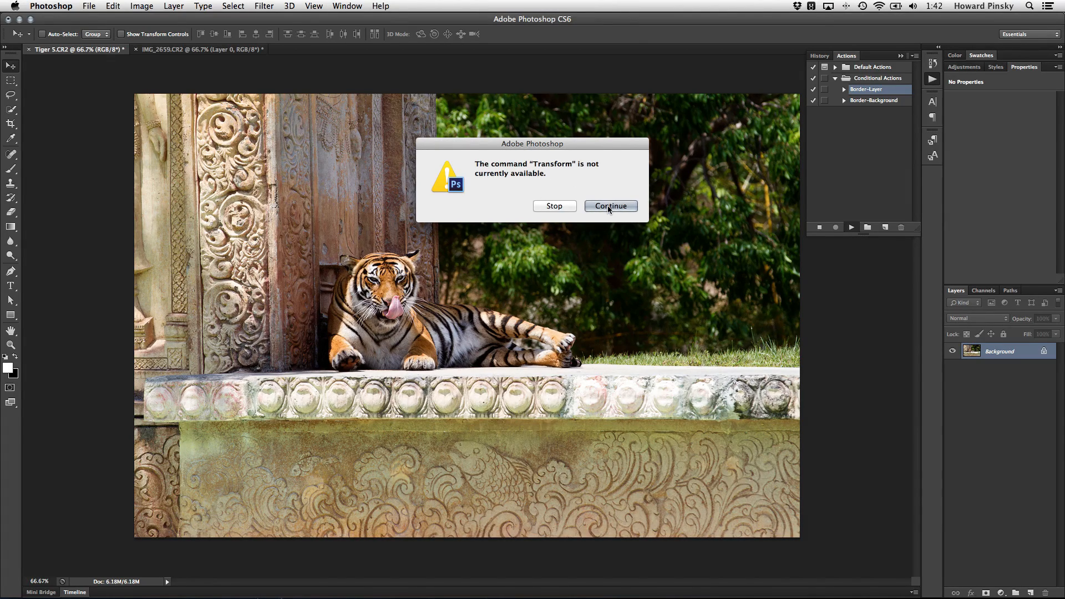
click(611, 206)
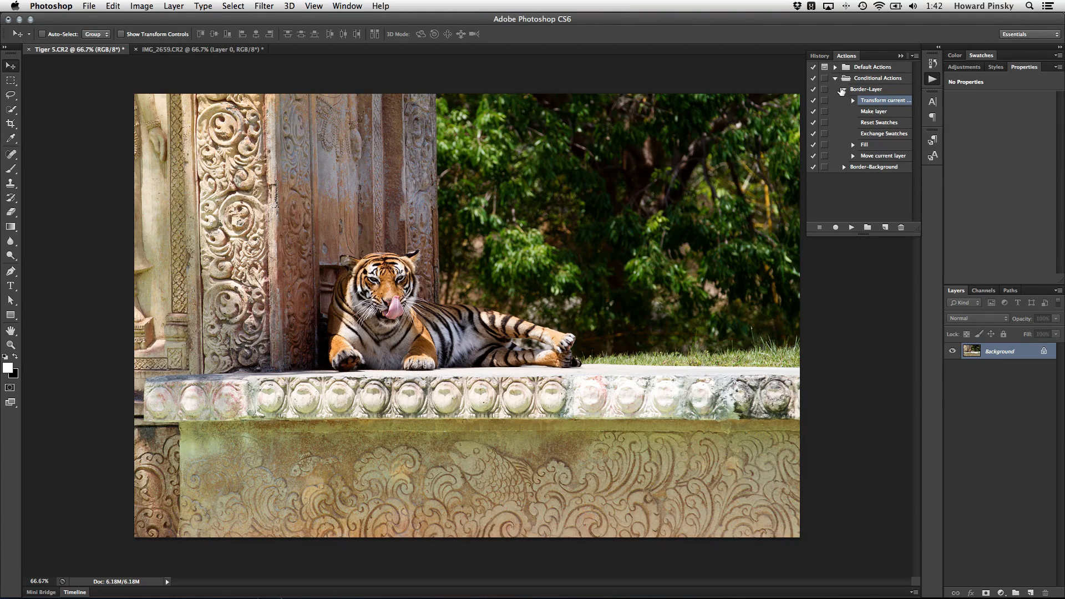
Collapse the Border-Layer action's steps and reselect the Border-Layer action.
click(845, 88)
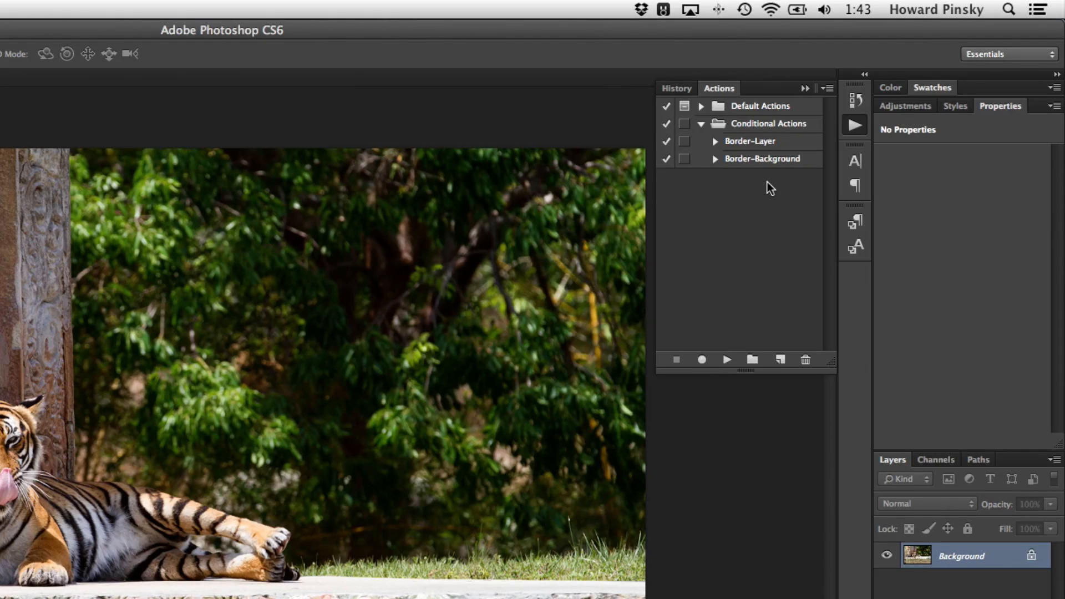
mouse_move(770, 190)
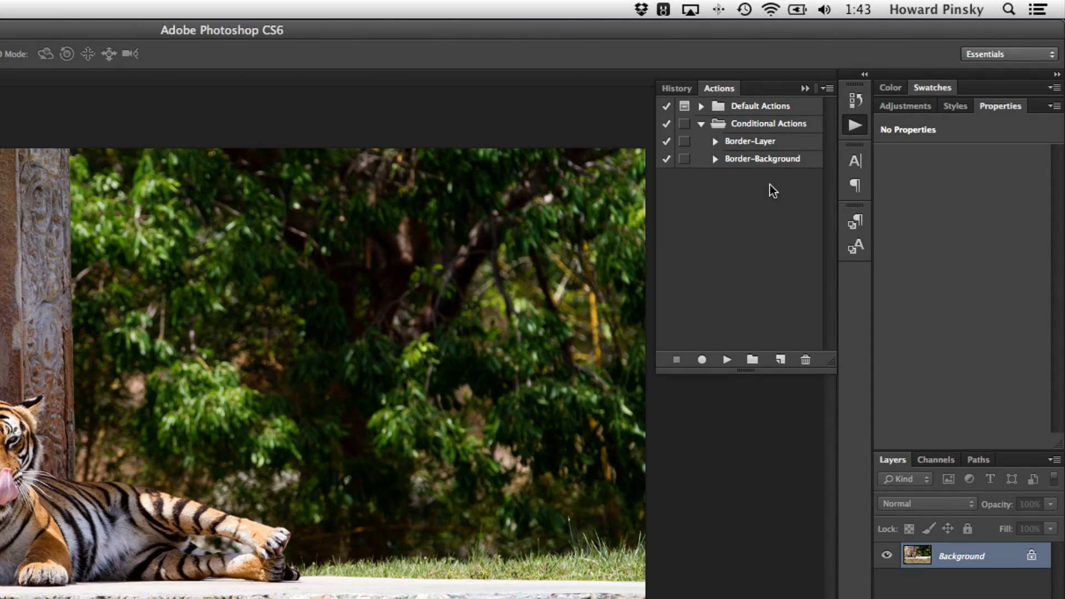
click(751, 142)
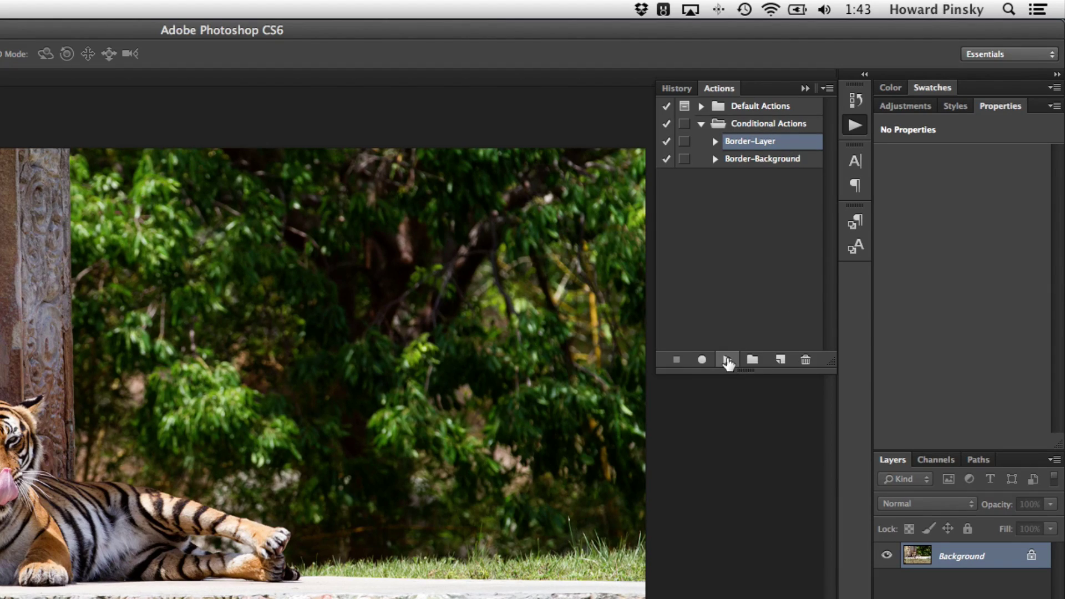
Replay Border-Layer twice, stopping it each time at the Transform warning.
click(726, 360)
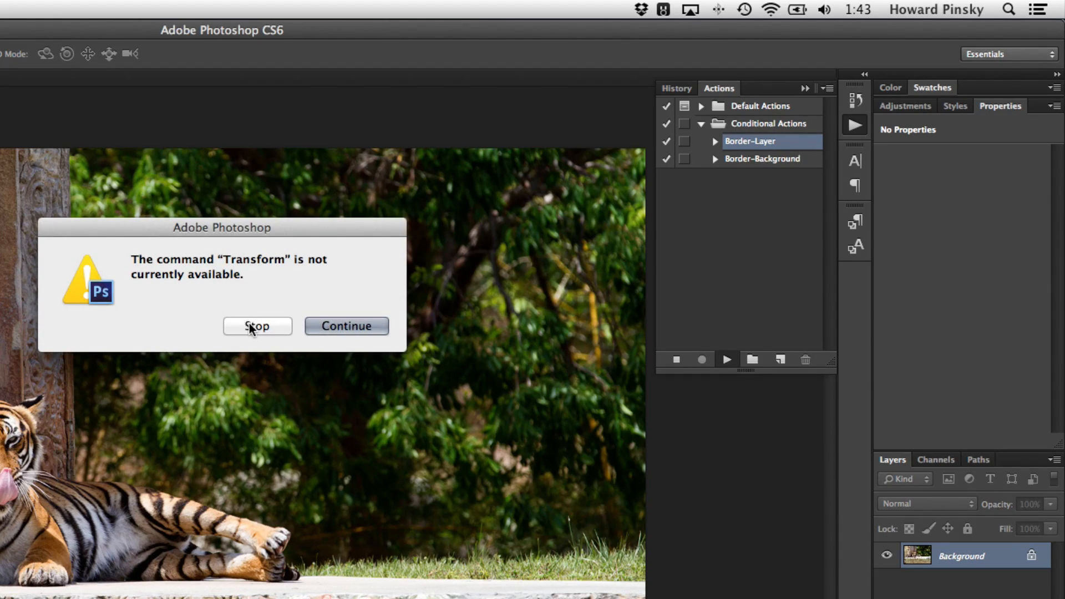
click(258, 327)
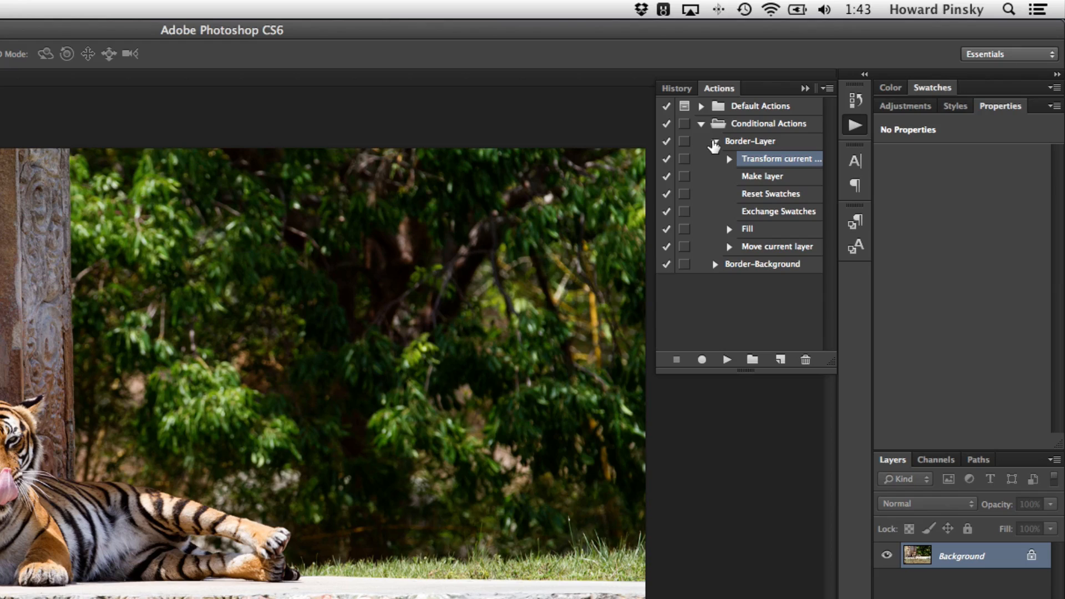
click(714, 142)
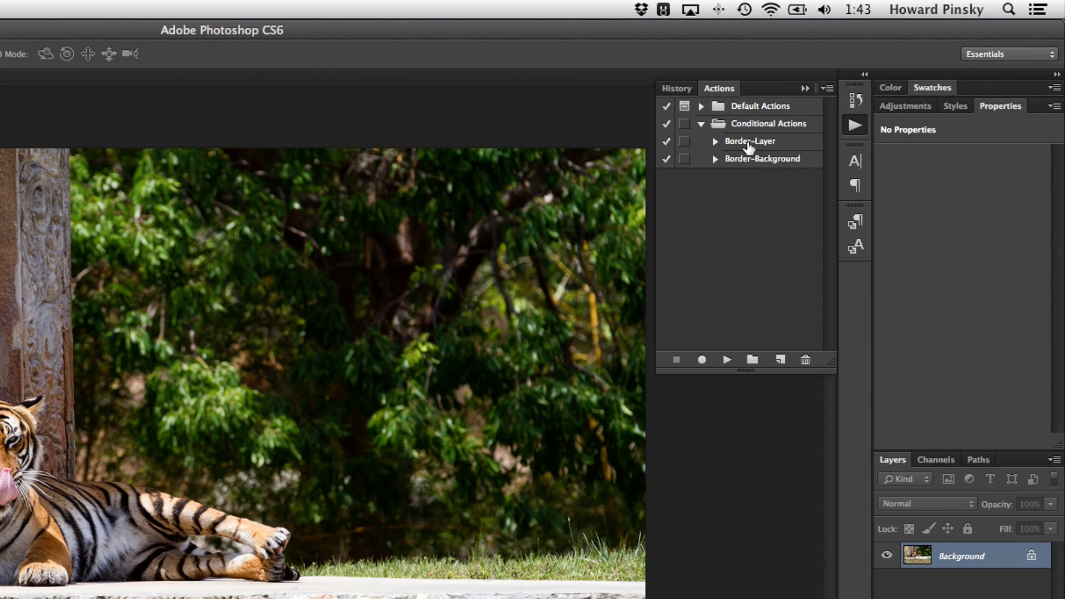
click(750, 141)
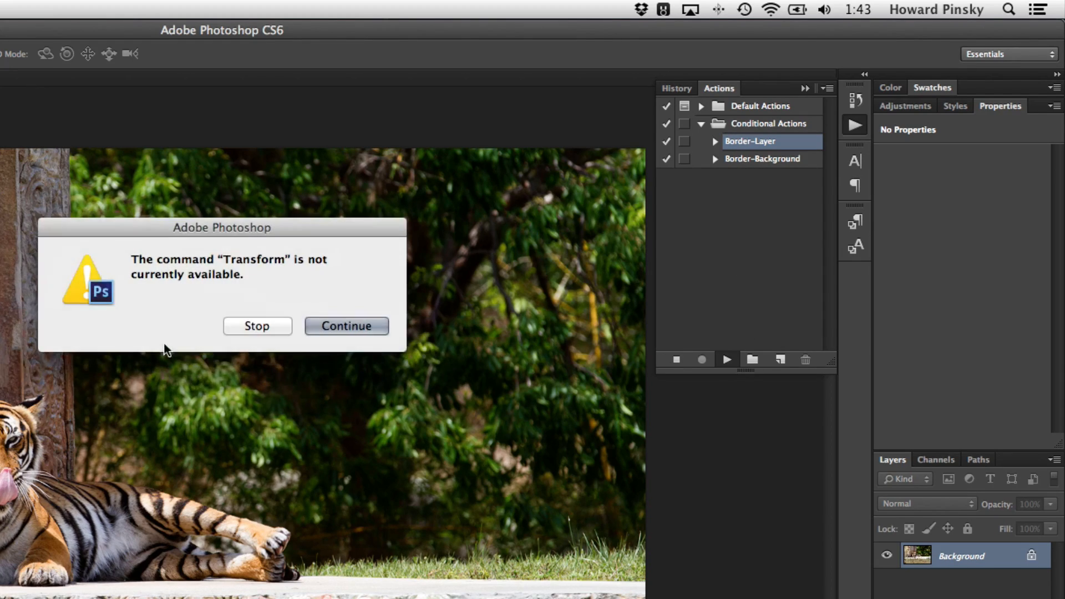
click(347, 326)
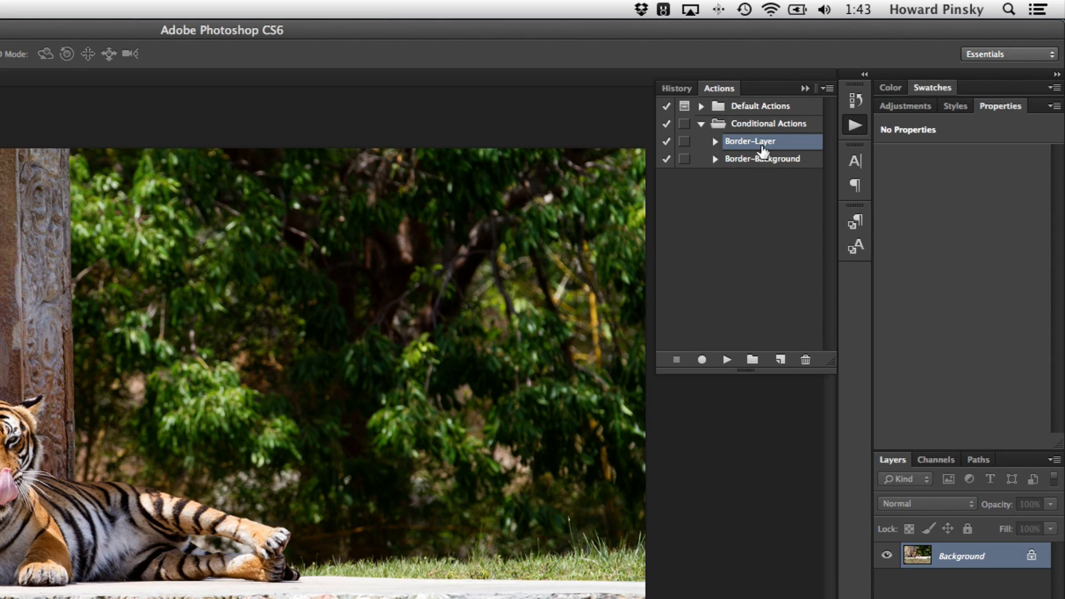
Inspect the Border-Layer and Border-Background steps, then start recording a 'Conditional-Border' action.
click(714, 142)
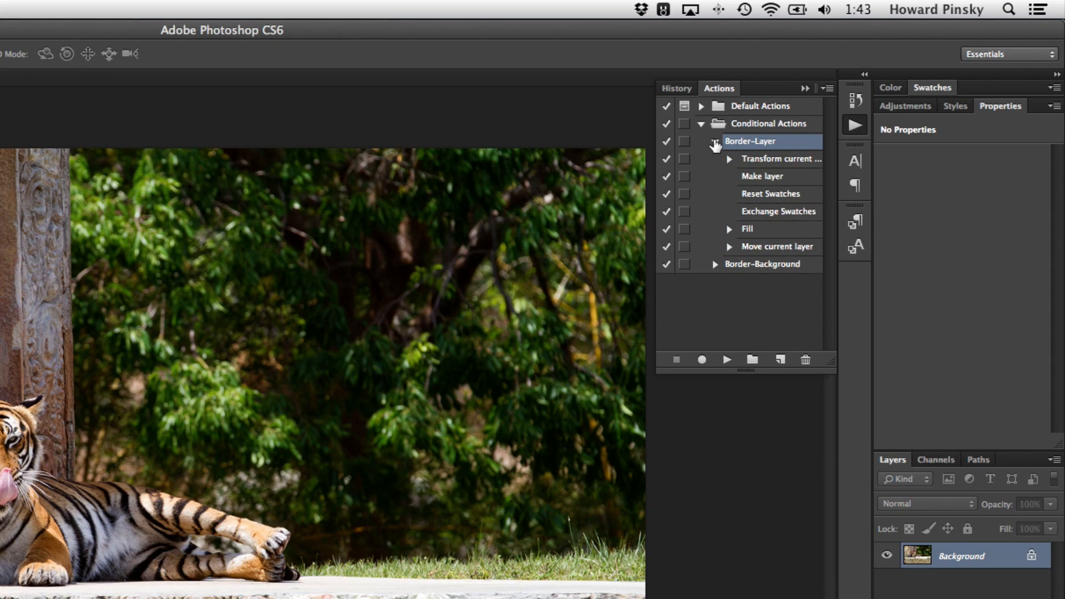
click(715, 160)
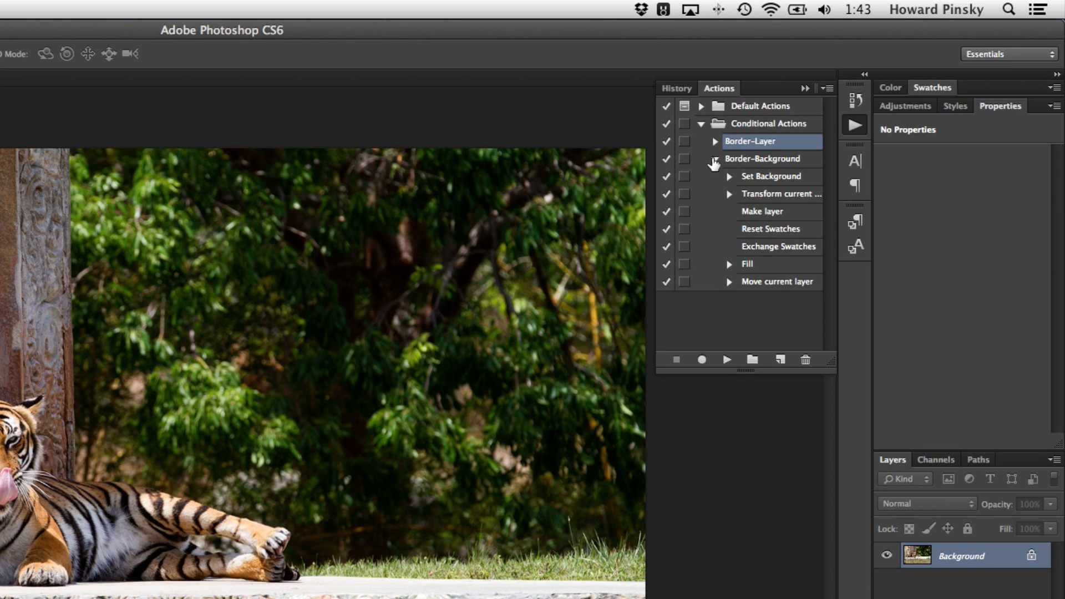
click(715, 159)
text(Con)
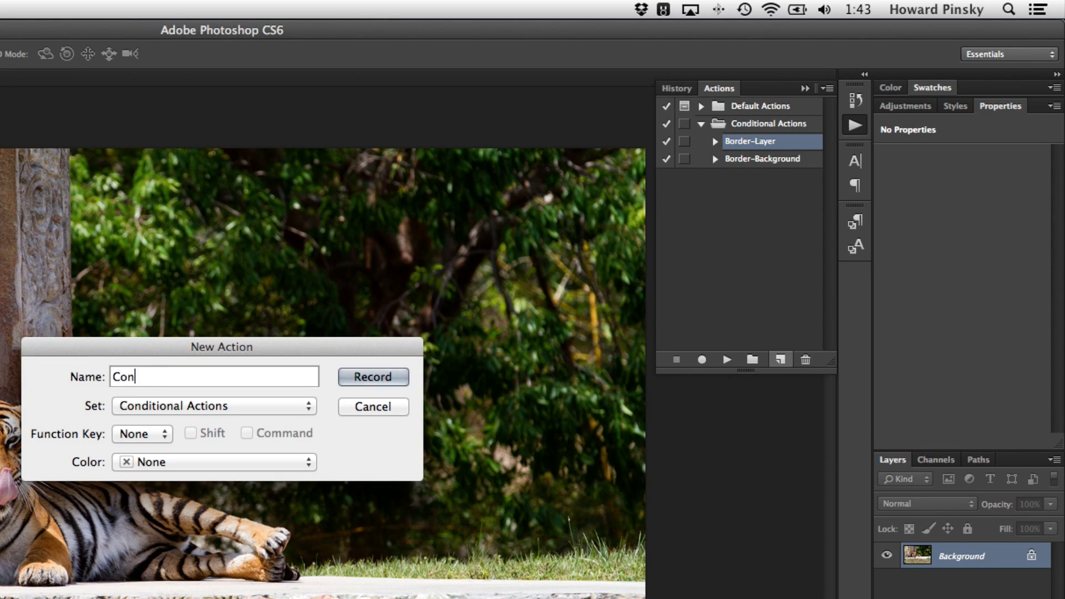
text(ditional-)
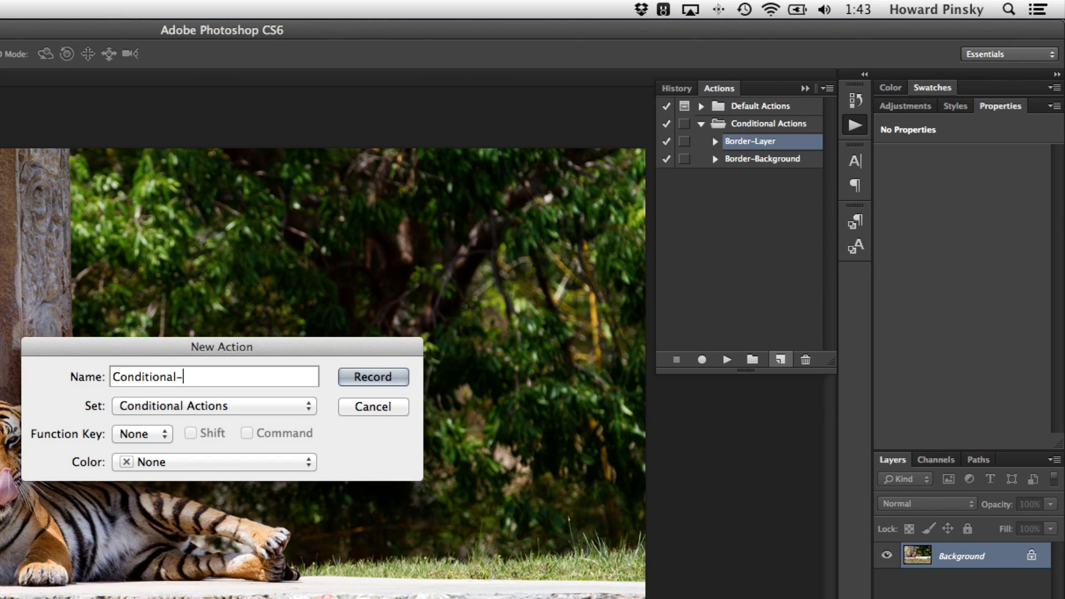
click(374, 377)
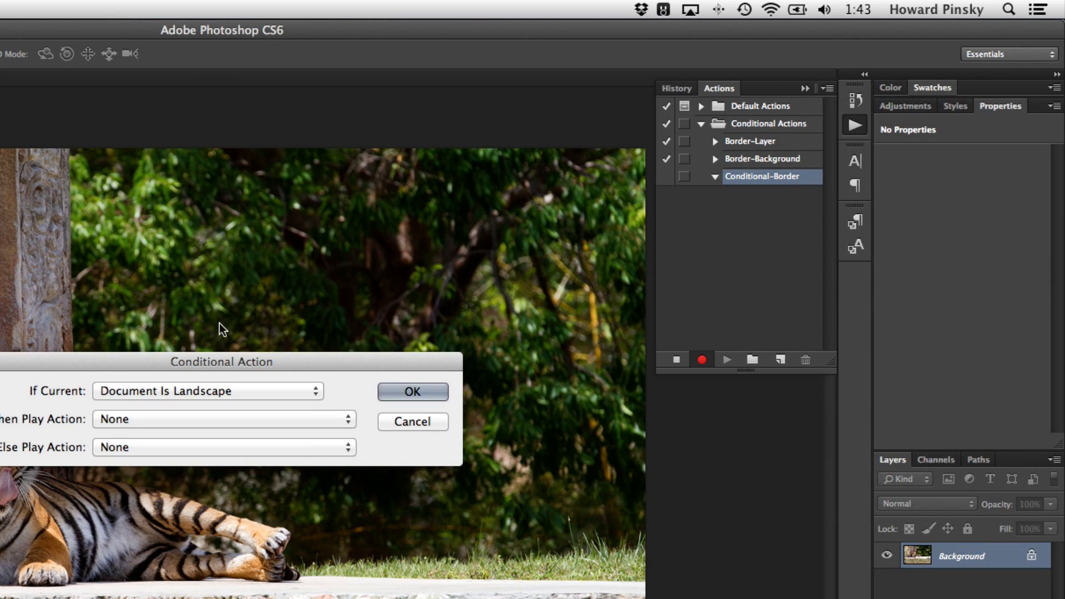
Set the condition to Layer Is Background, playing Border-Background when true.
click(207, 391)
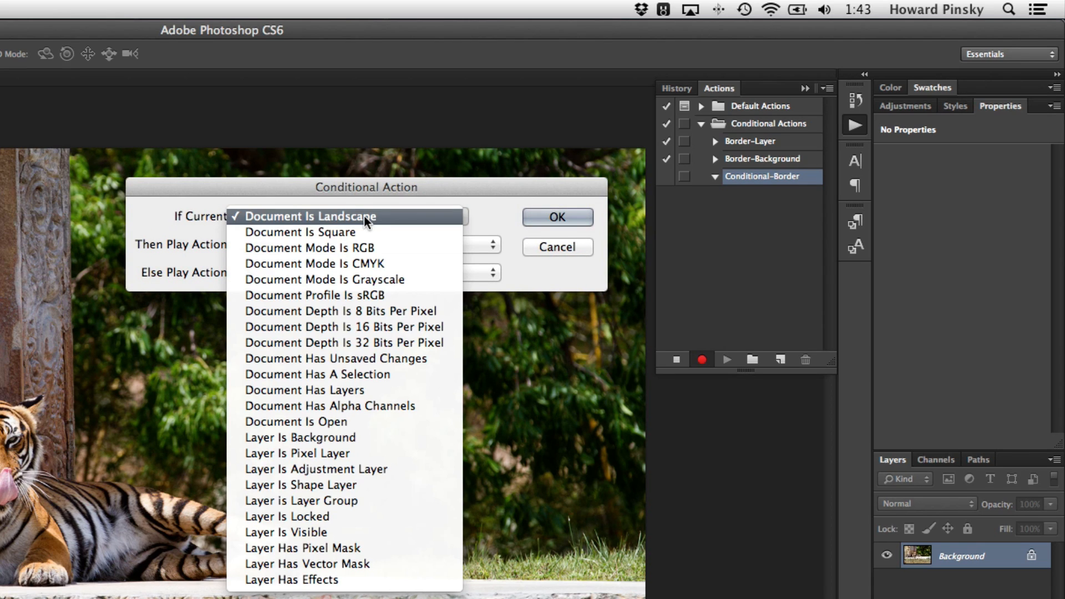
mouse_move(367, 232)
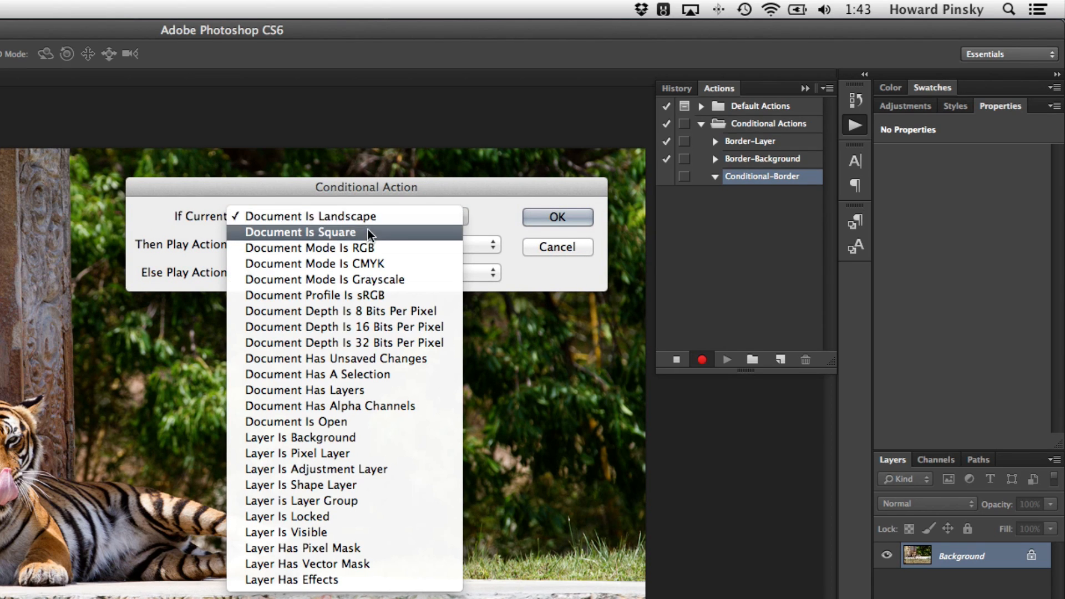
mouse_move(367, 374)
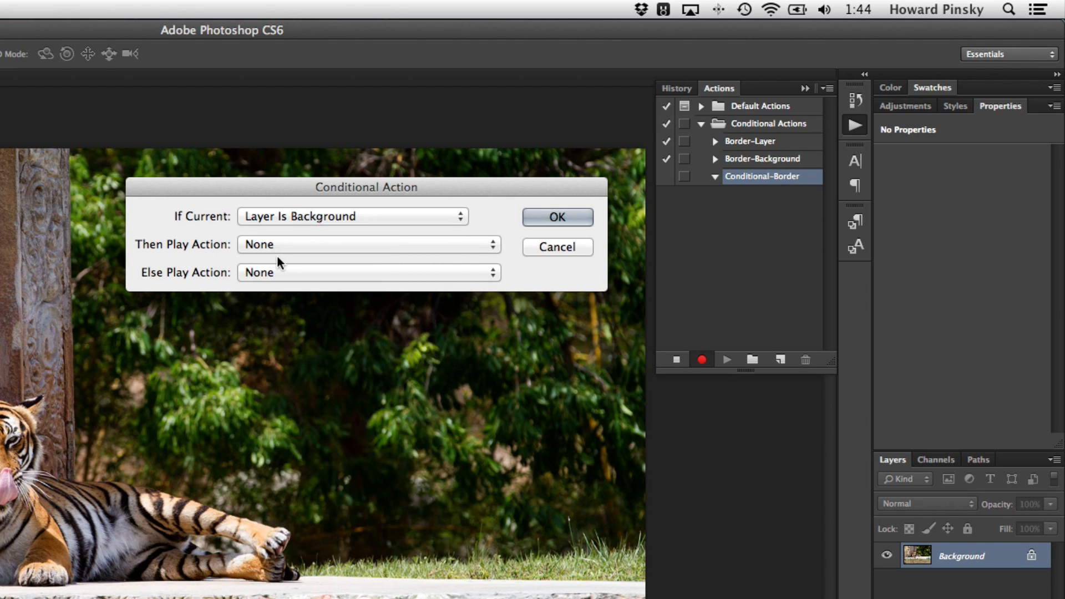
mouse_move(282, 223)
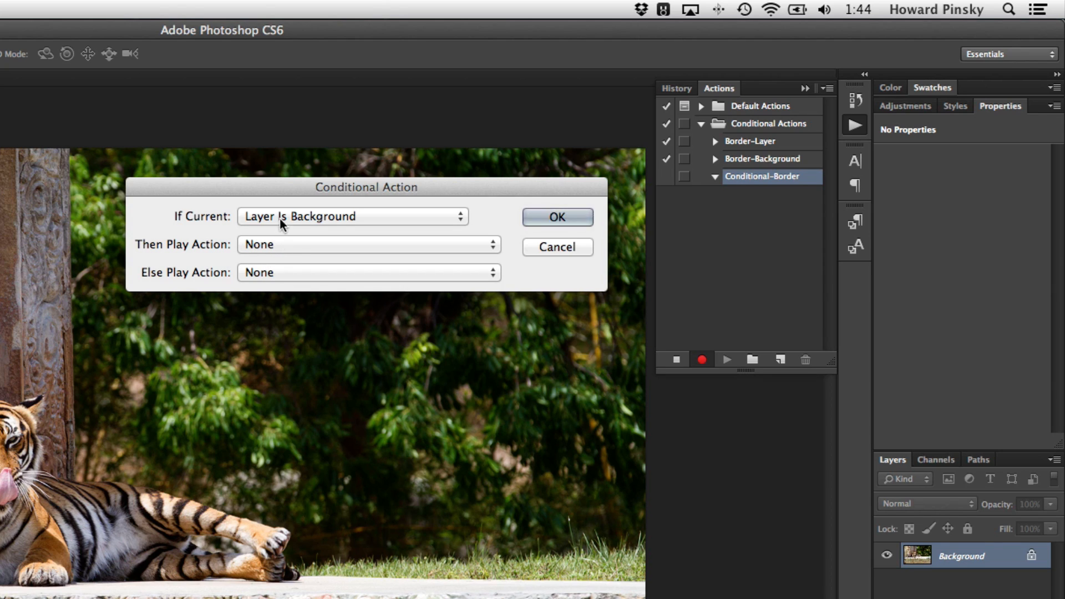
click(367, 245)
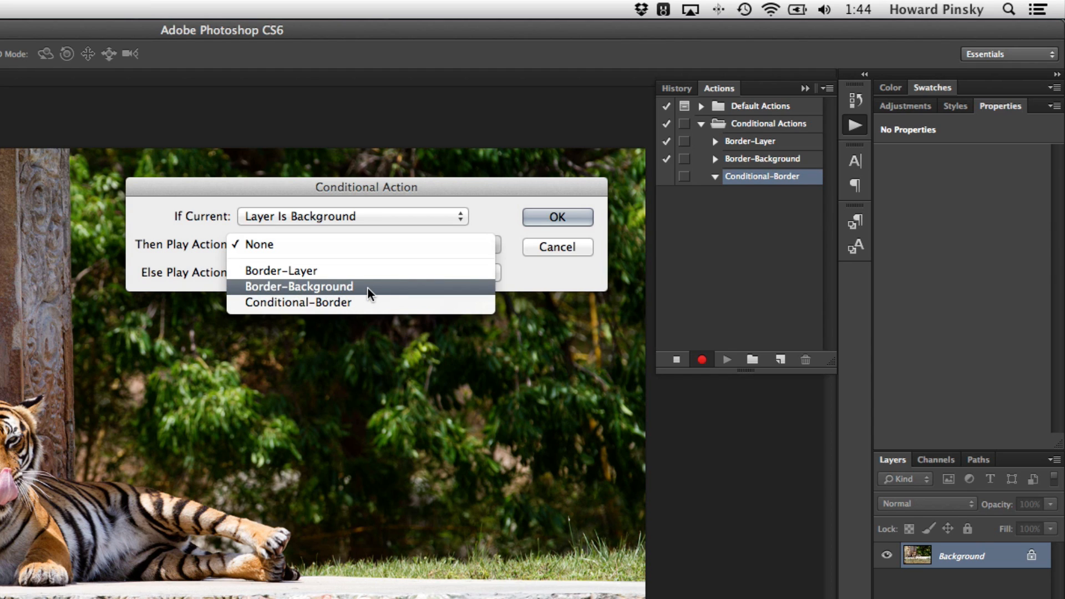
click(297, 286)
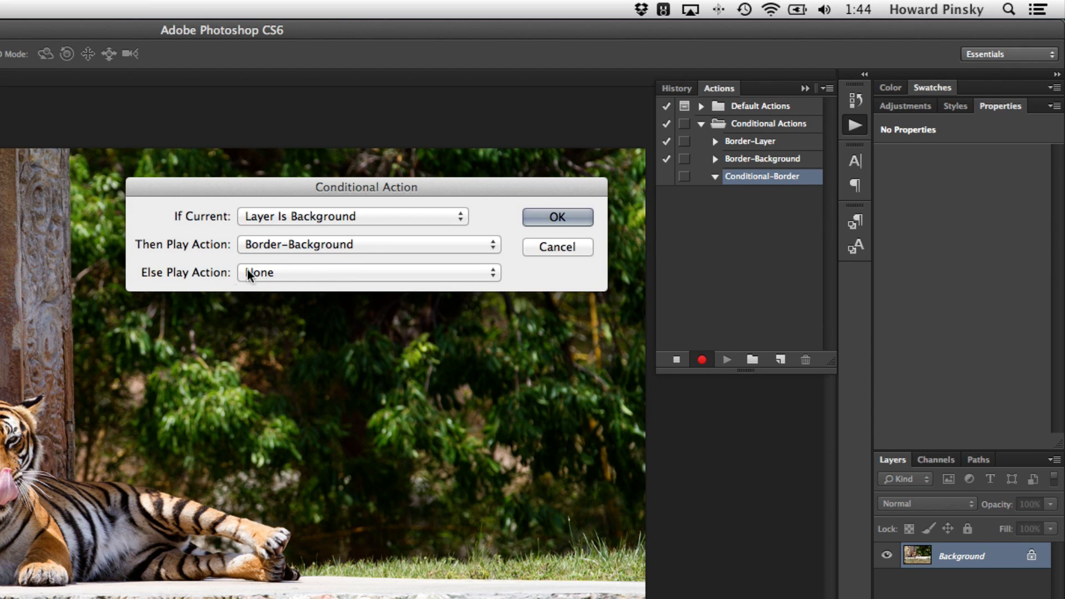
click(367, 272)
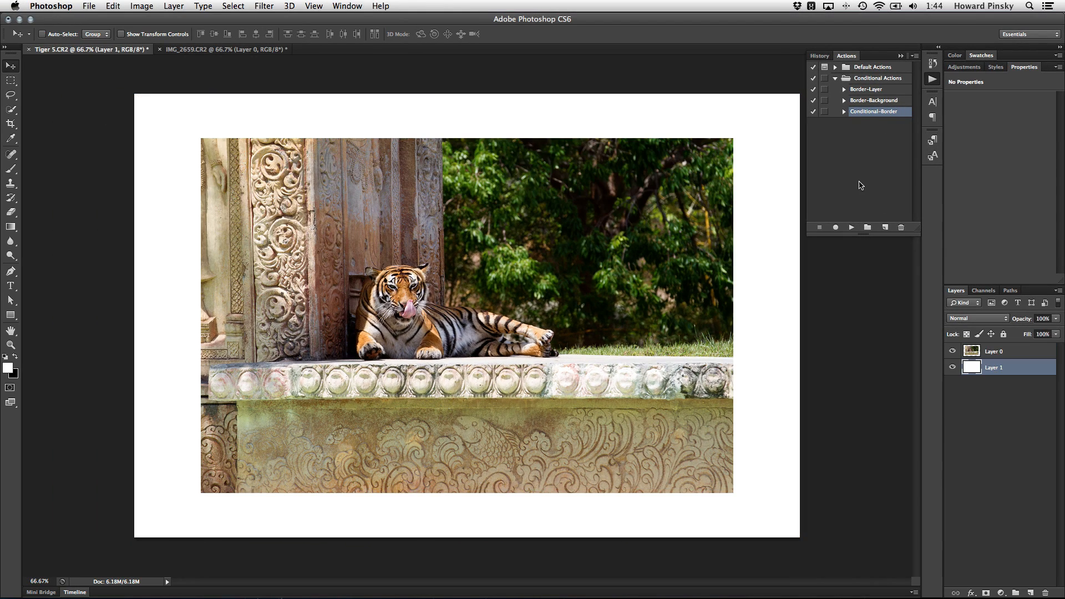
Switch to the IMG_2659.CR2 lizard photo document.
click(220, 49)
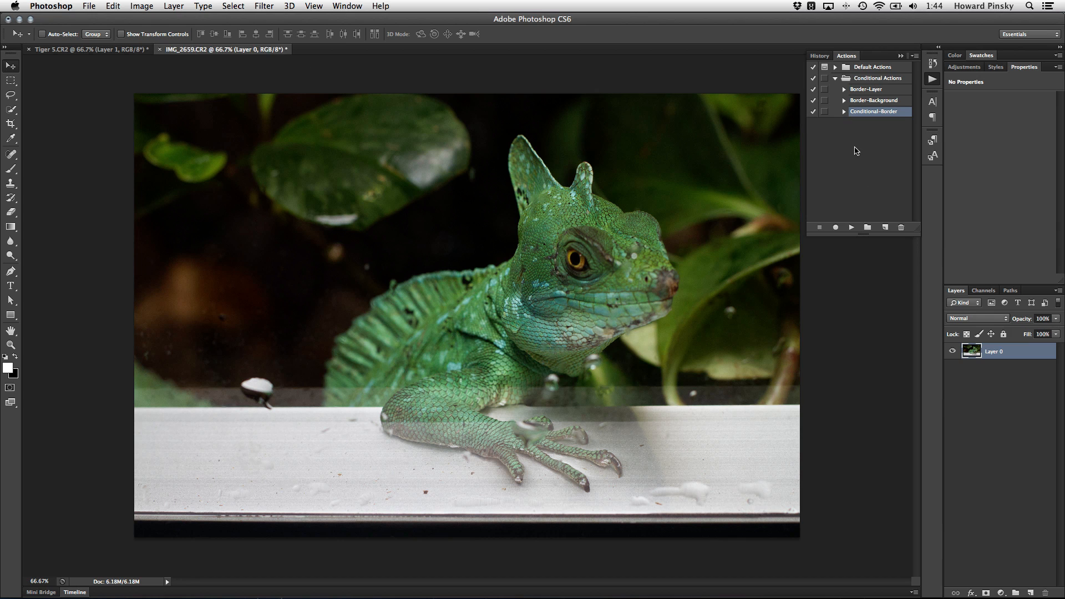